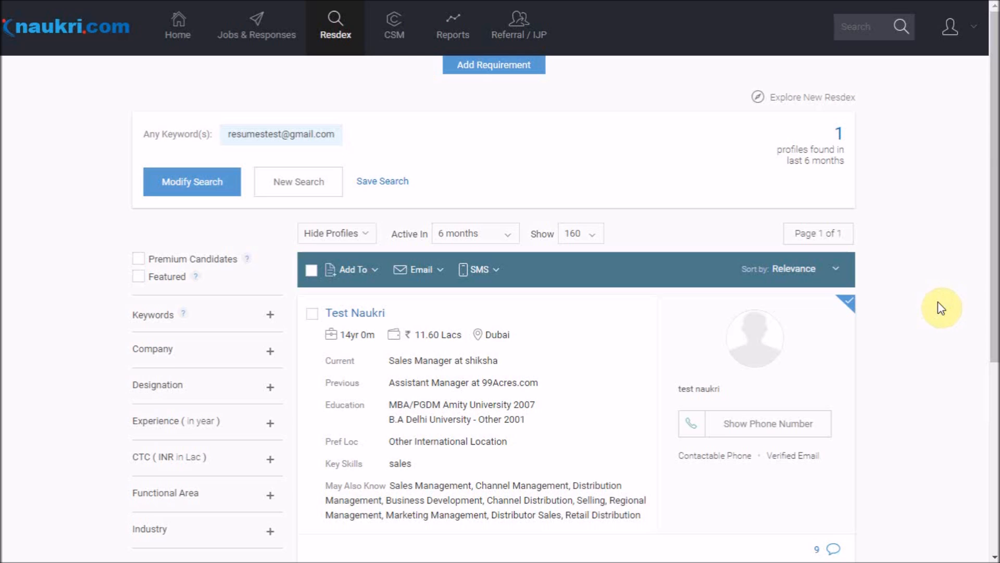
mouse_move(589, 364)
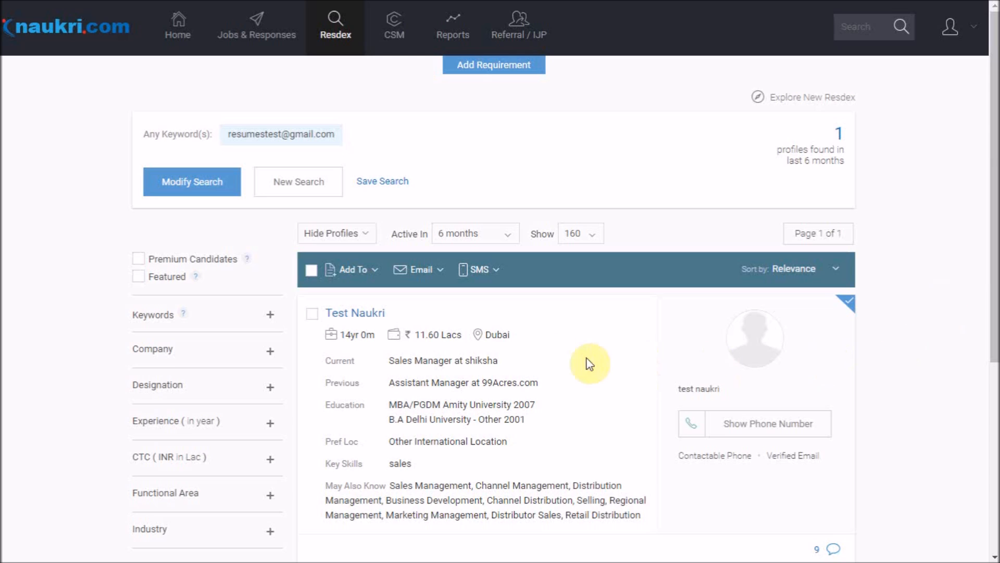
mouse_move(355, 313)
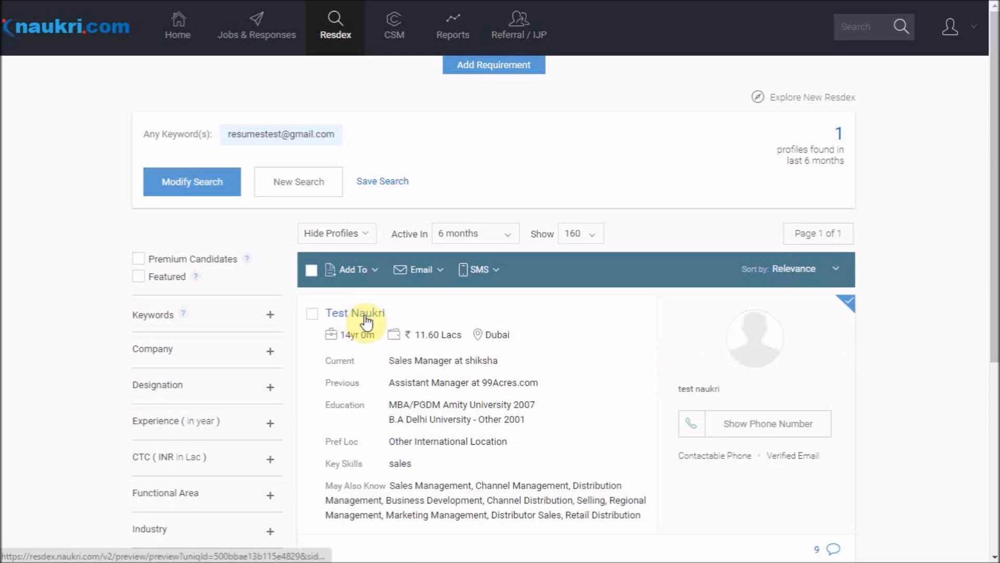
- Open Test Naukri's CV page, reveal the phone number, and jump to the attached CV
click(354, 313)
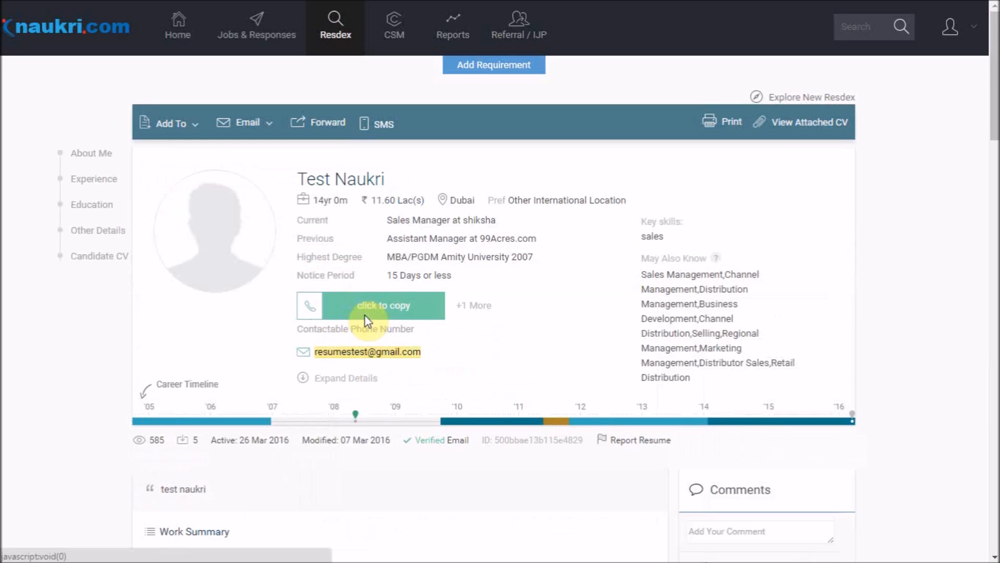
click(370, 304)
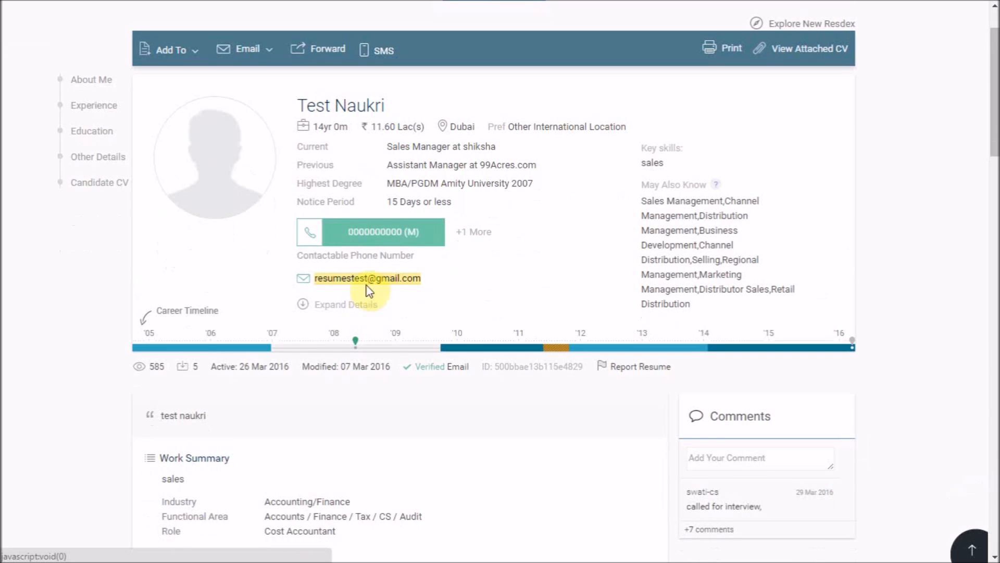
scroll(down, 3)
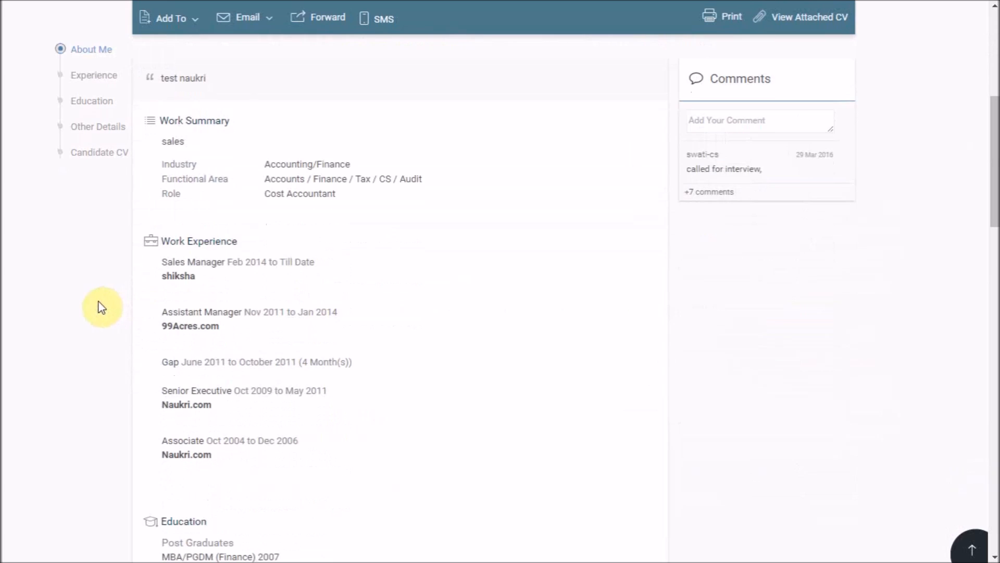
scroll(down, 3)
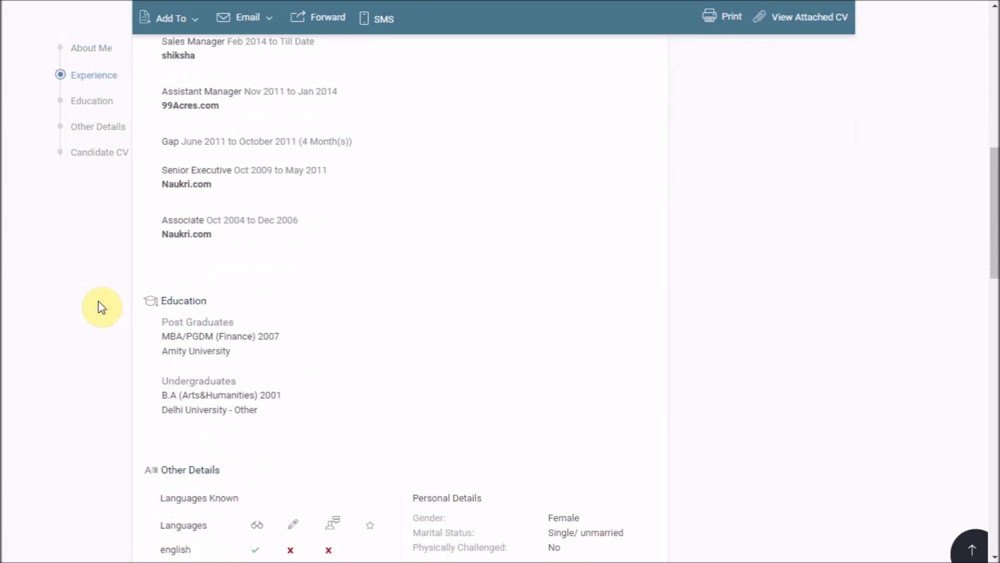
scroll(down, 3)
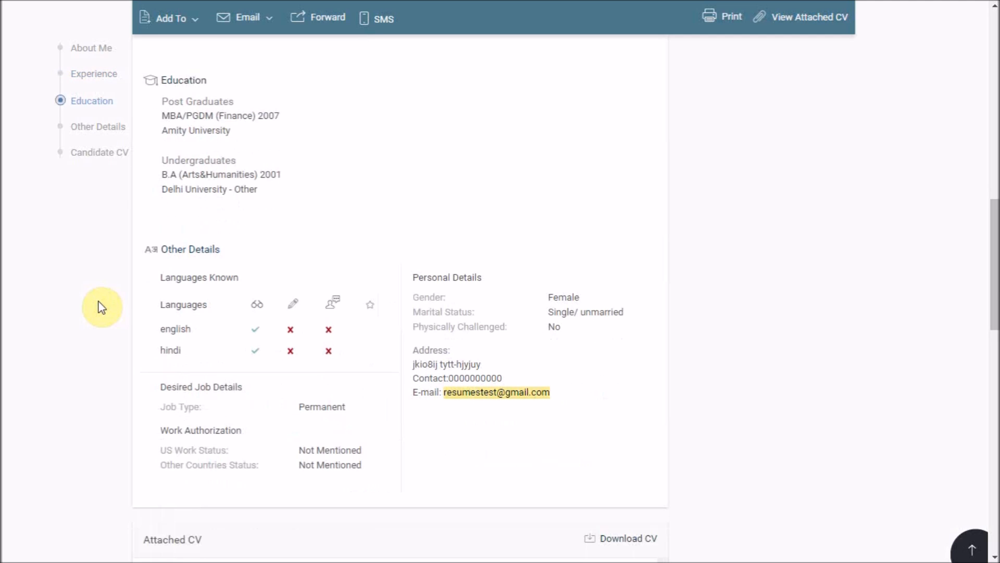
mouse_move(132, 211)
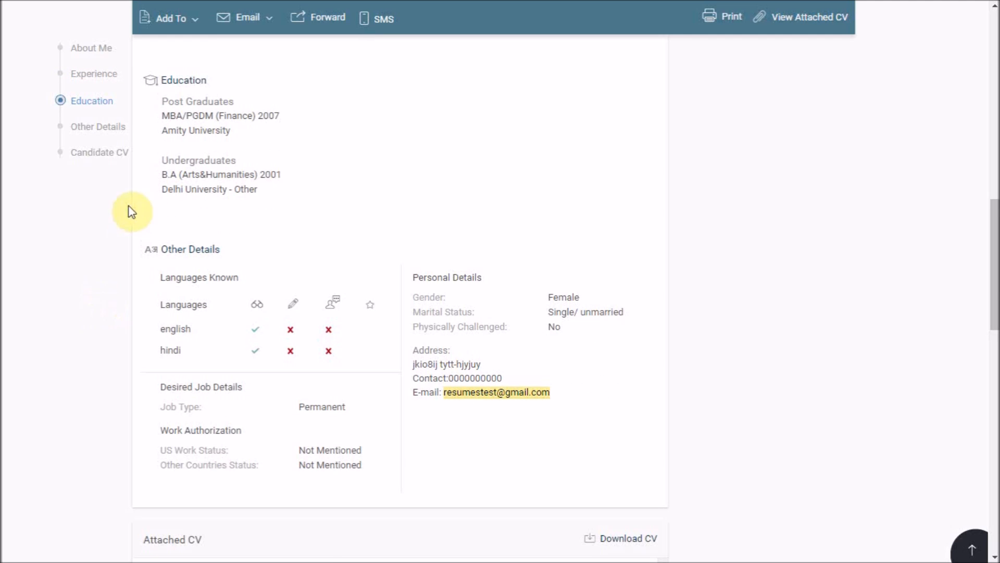
click(99, 152)
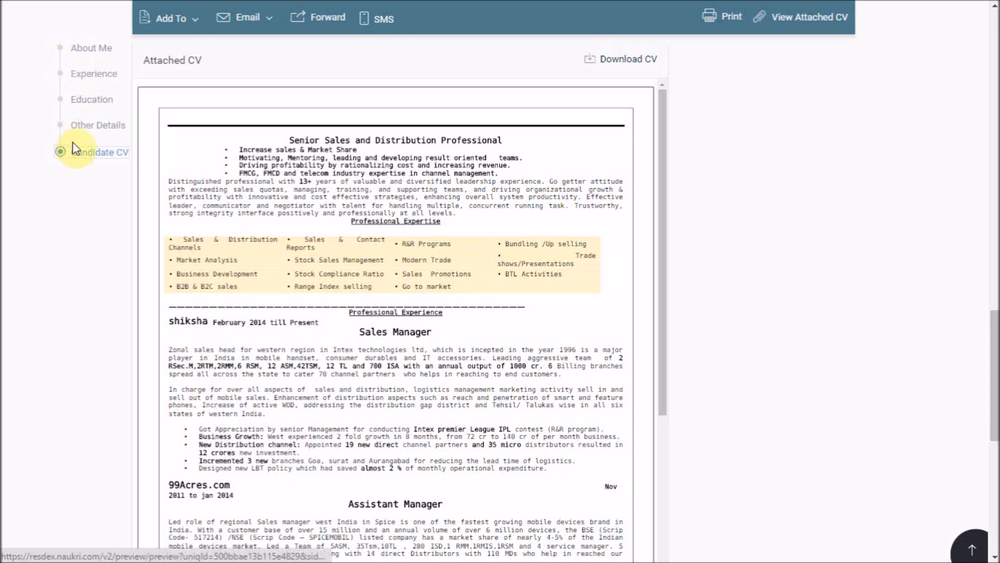
mouse_move(111, 188)
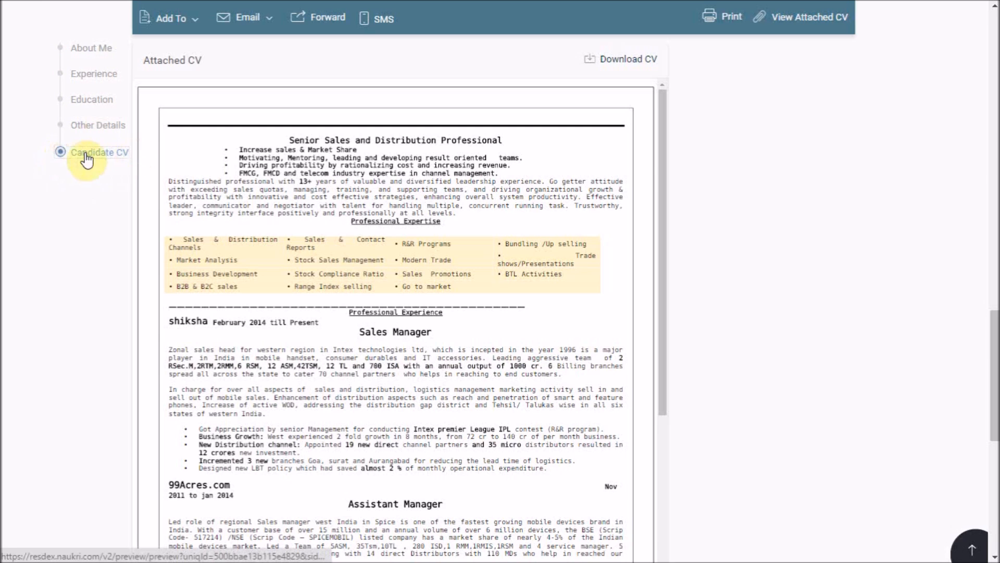
mouse_move(74, 48)
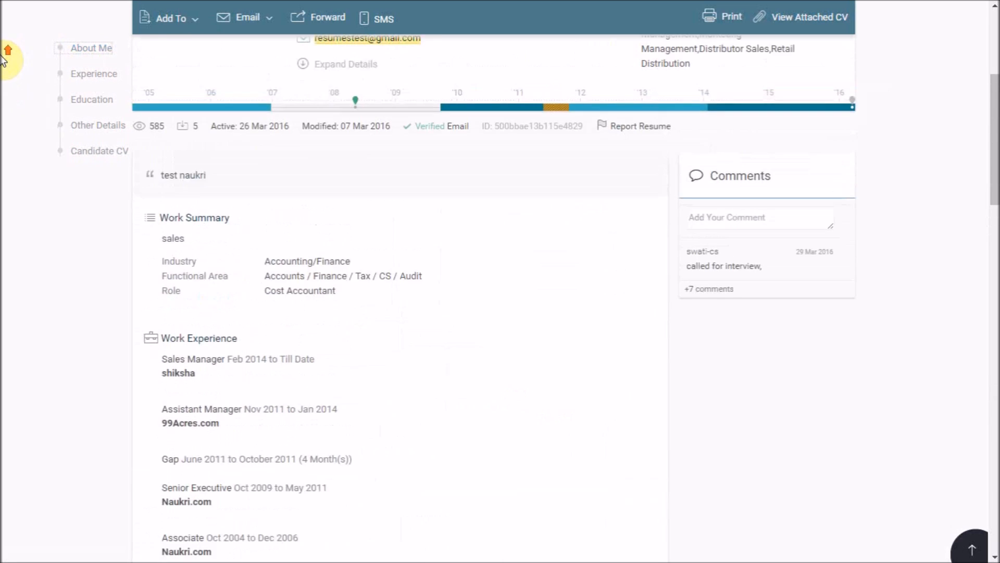
- Review the career timeline's job stints, the 2011 gap and the MBA, then return to the top
scroll(up, 3)
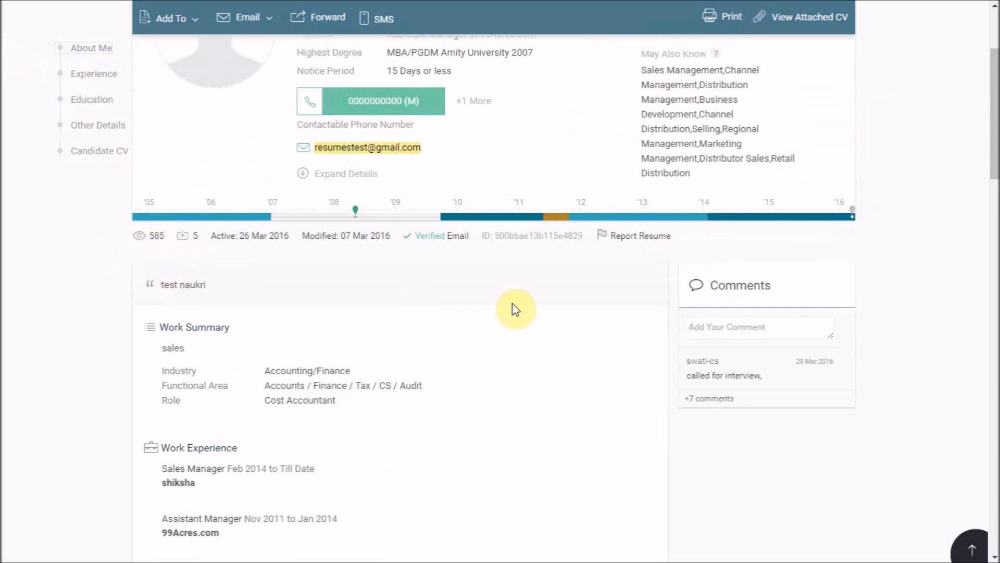
mouse_move(183, 219)
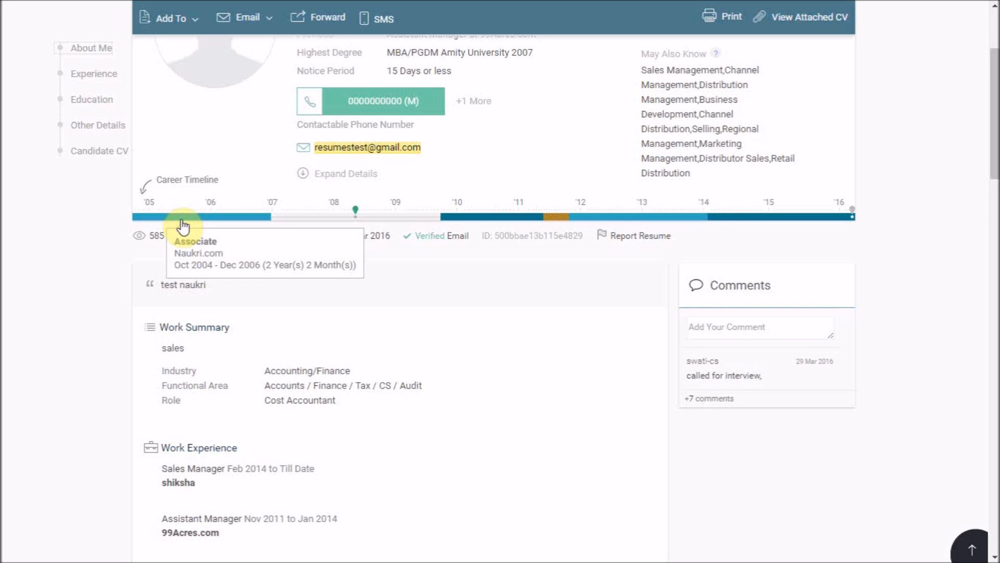
mouse_move(253, 222)
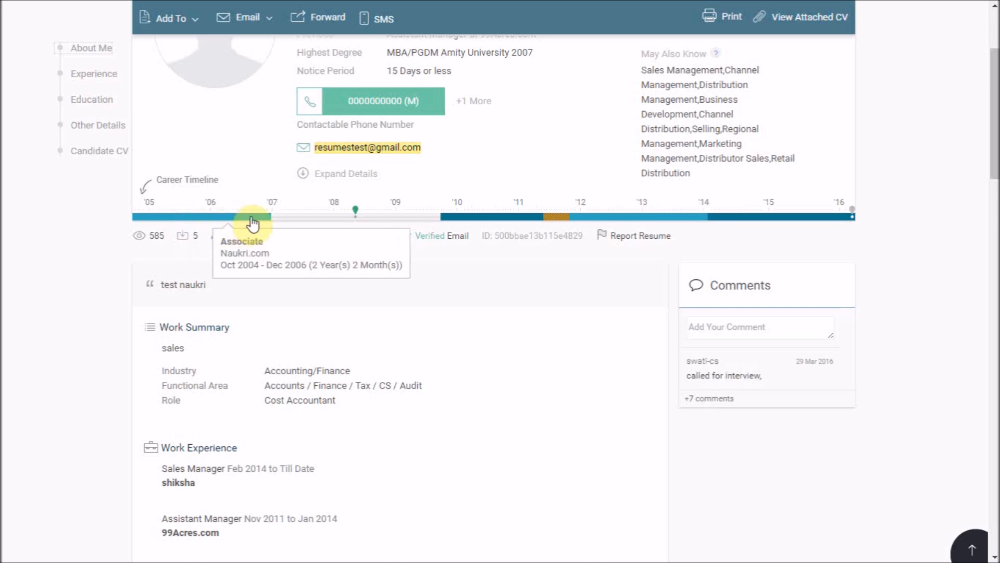
mouse_move(475, 222)
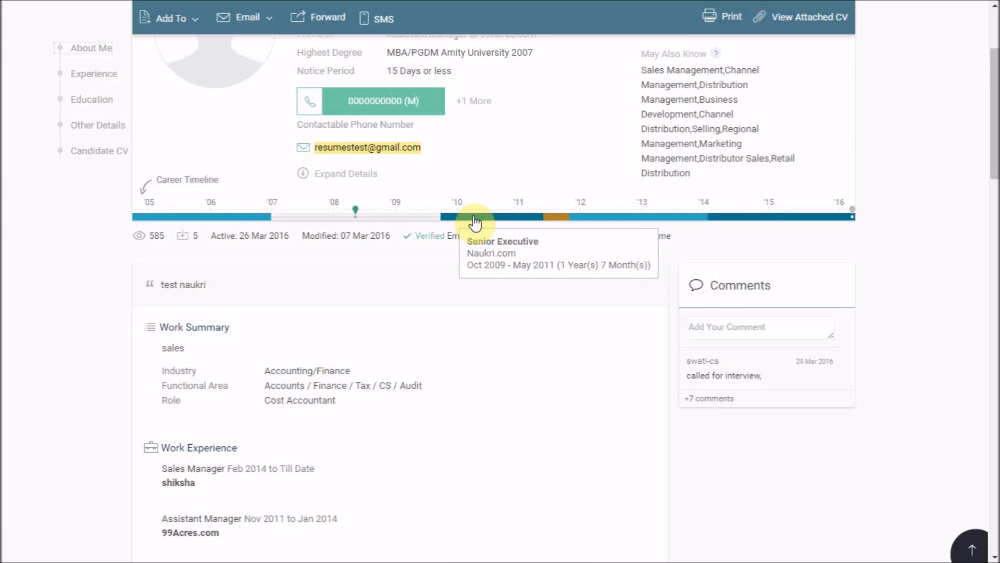
mouse_move(563, 222)
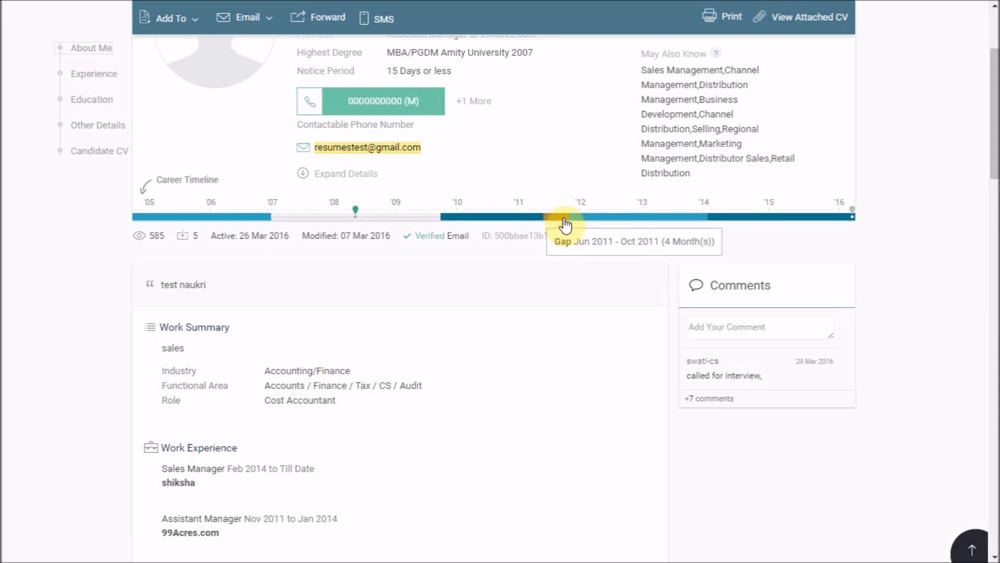
mouse_move(465, 224)
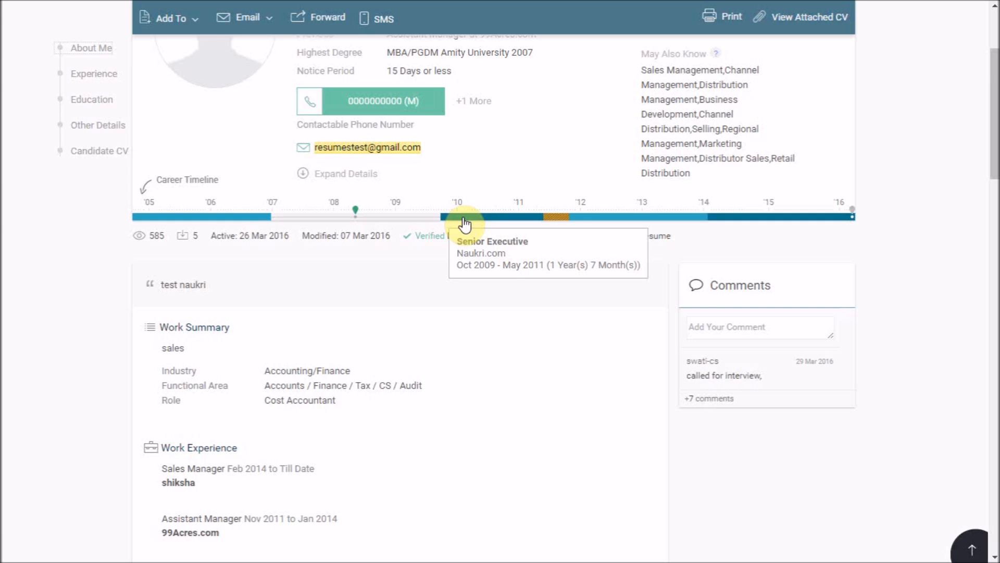
mouse_move(558, 227)
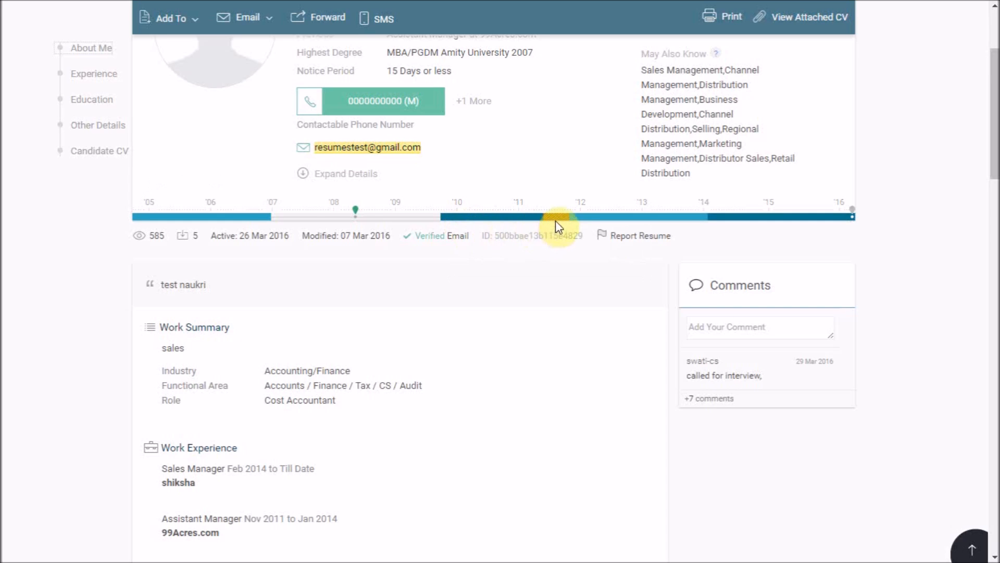
mouse_move(558, 222)
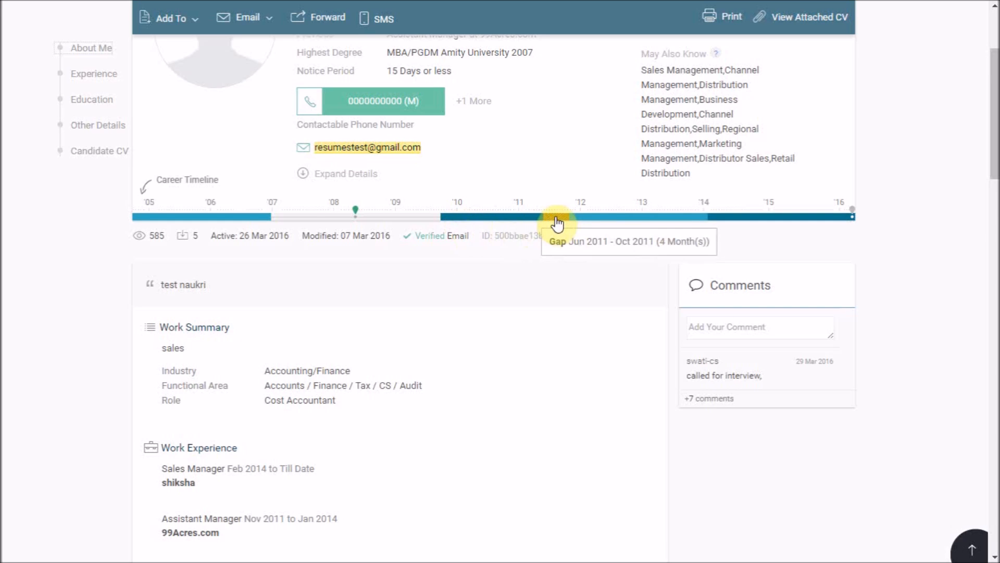
mouse_move(355, 203)
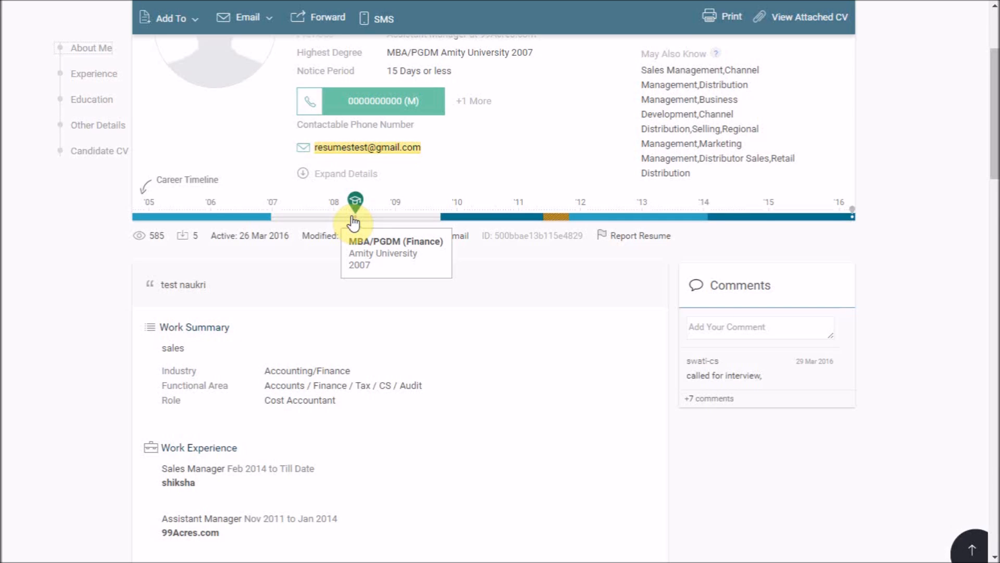
mouse_move(242, 217)
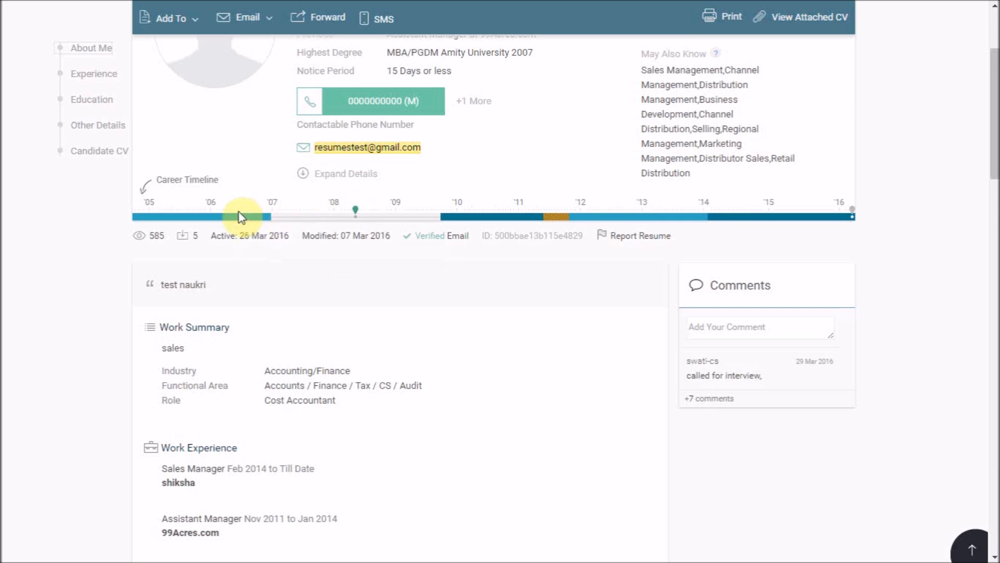
mouse_move(461, 218)
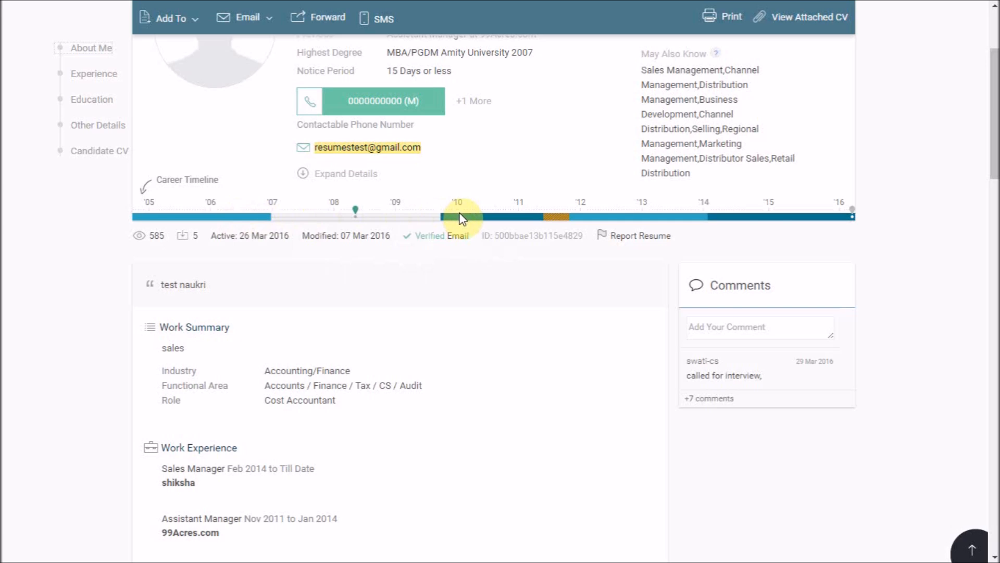
mouse_move(462, 220)
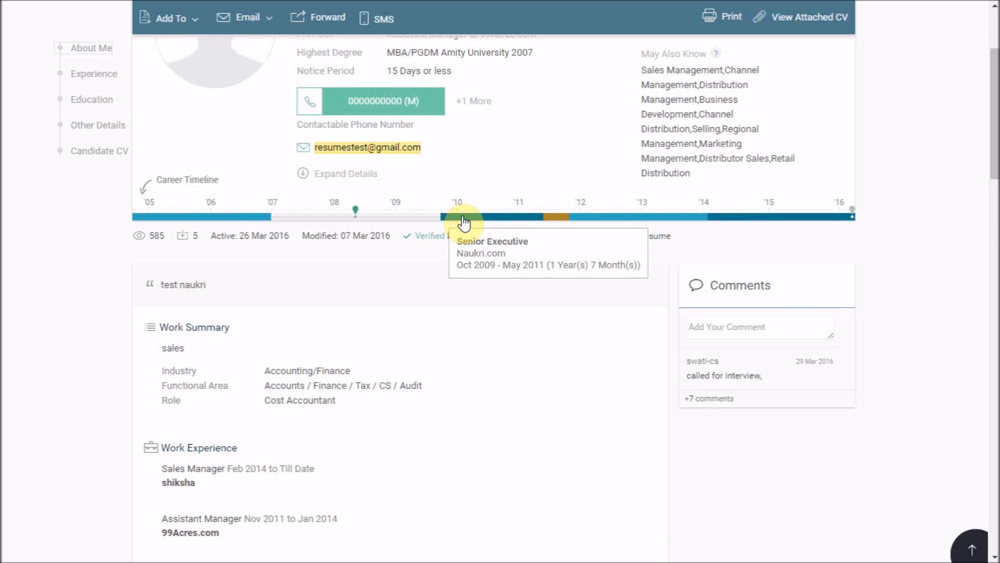
scroll(up, 3)
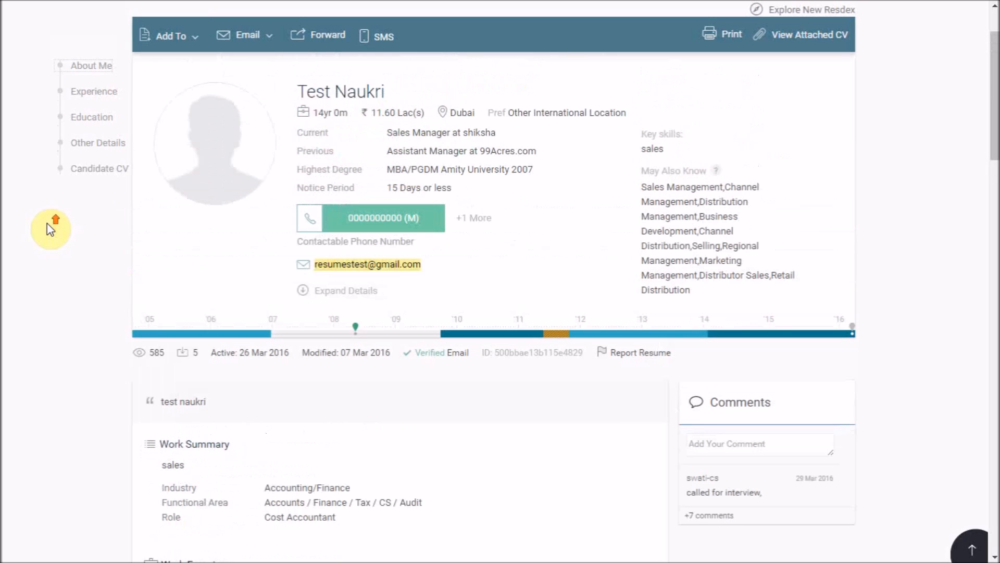
mouse_move(198, 54)
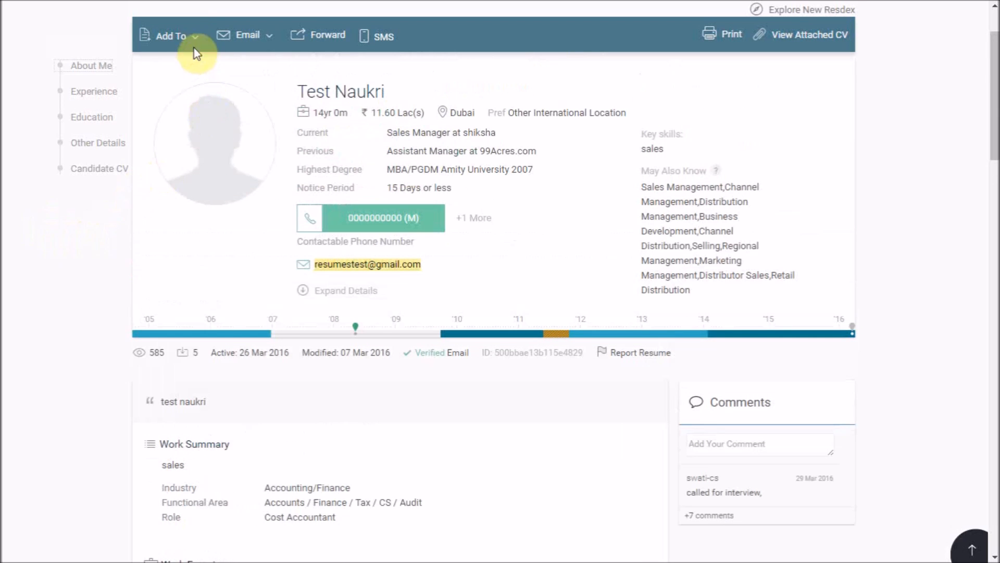
- Open the Send Email form for Test Naukri, scroll through it, and choose Preview & Send
click(171, 35)
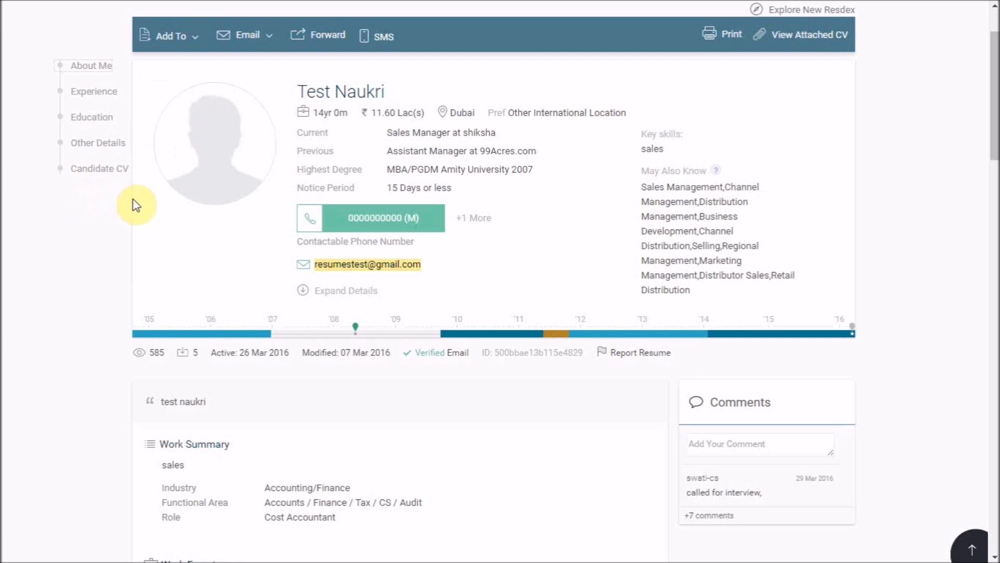
click(249, 35)
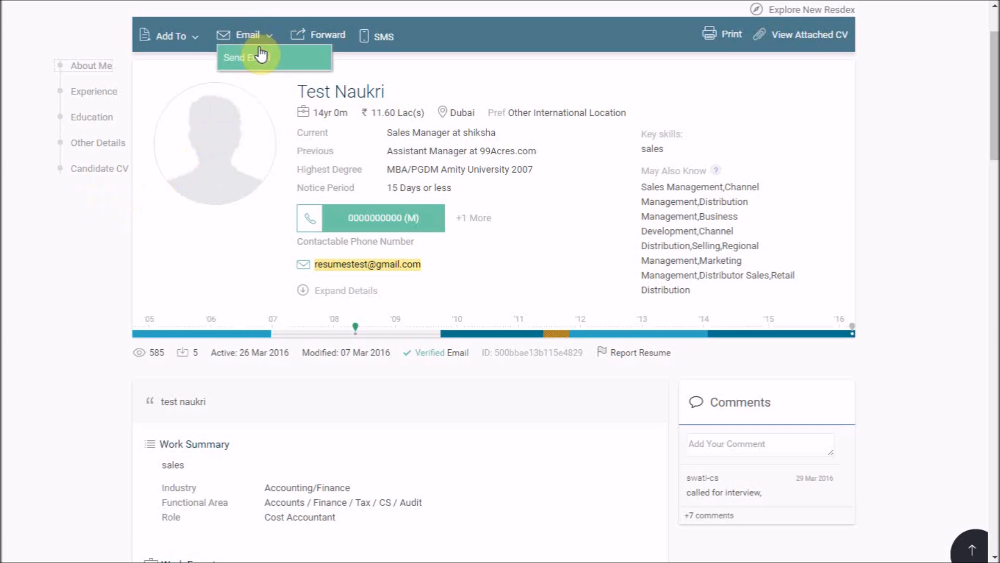
click(245, 57)
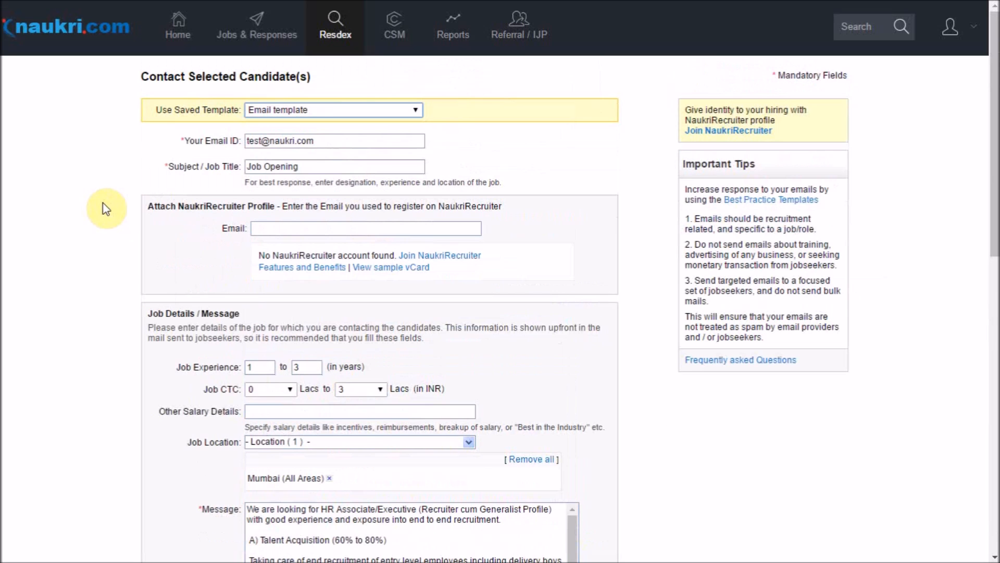
scroll(down, 3)
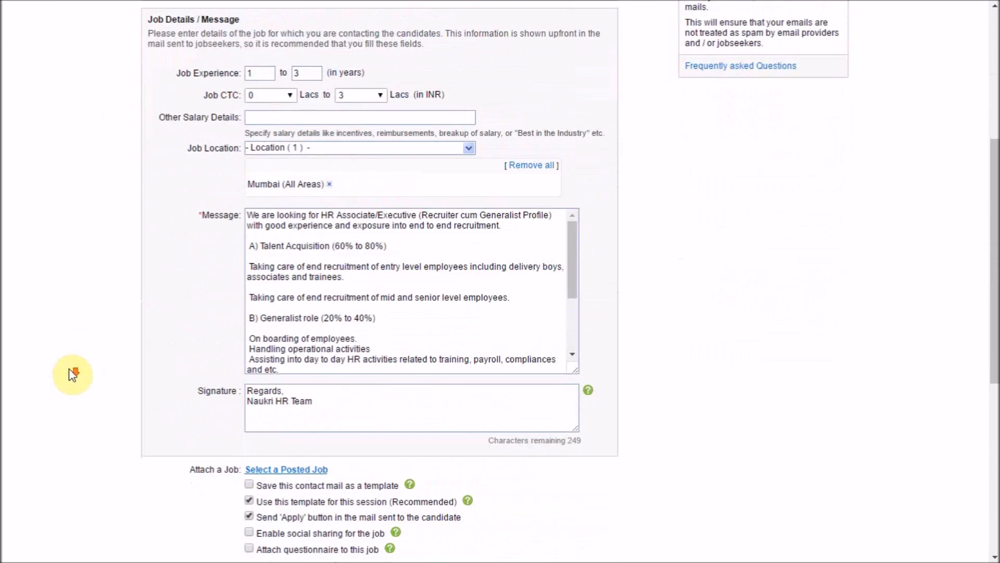
scroll(down, 3)
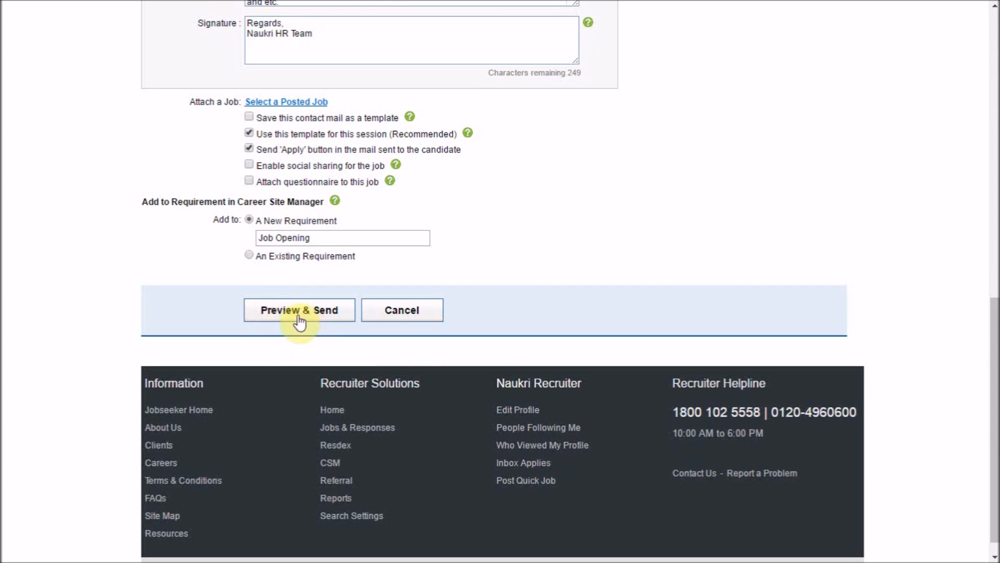
click(298, 310)
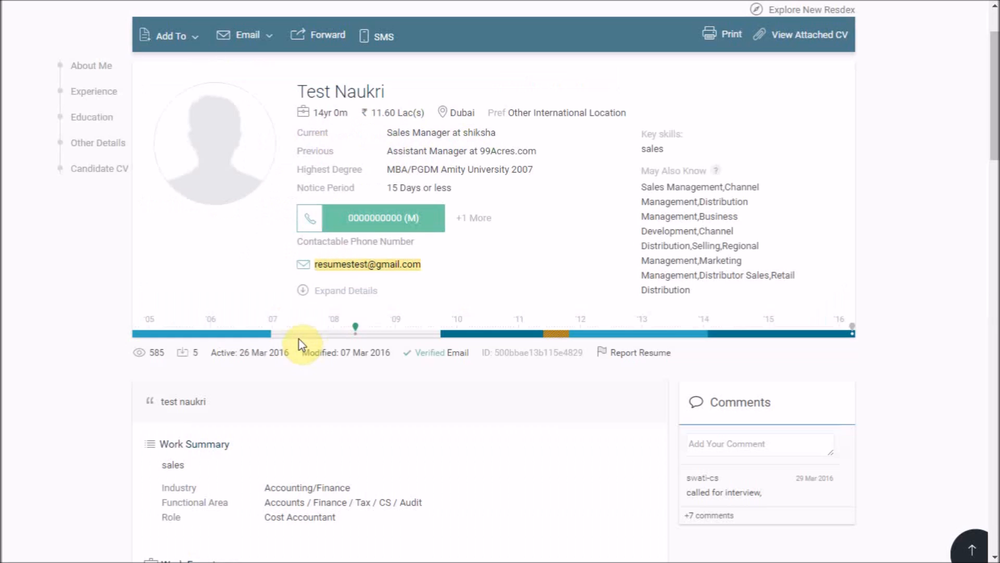
mouse_move(327, 35)
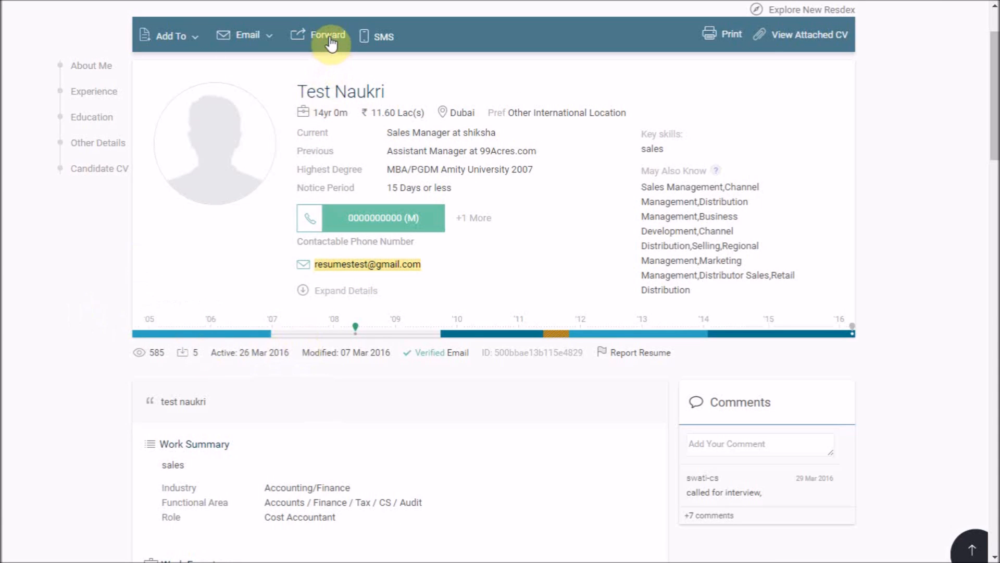
click(328, 35)
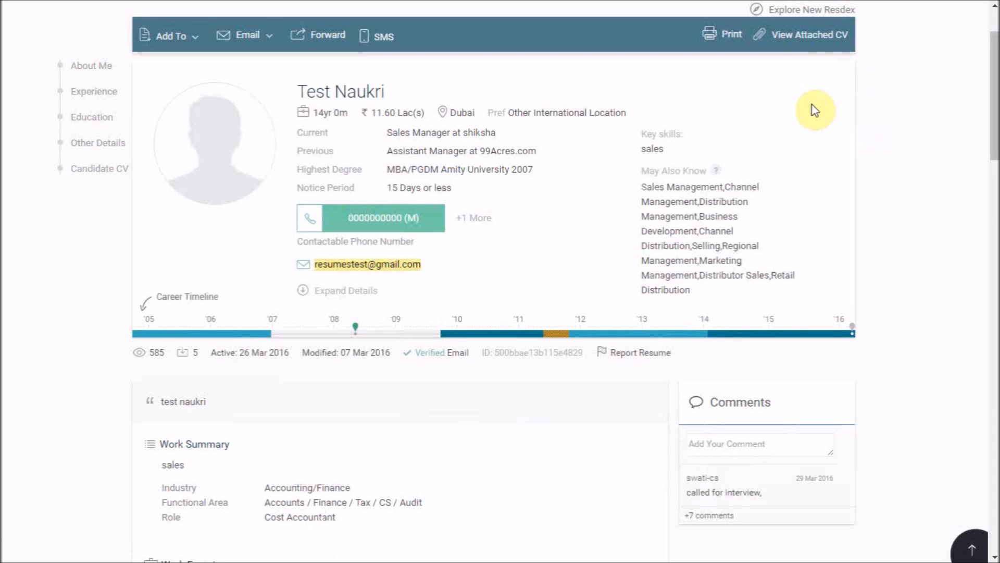
mouse_move(810, 34)
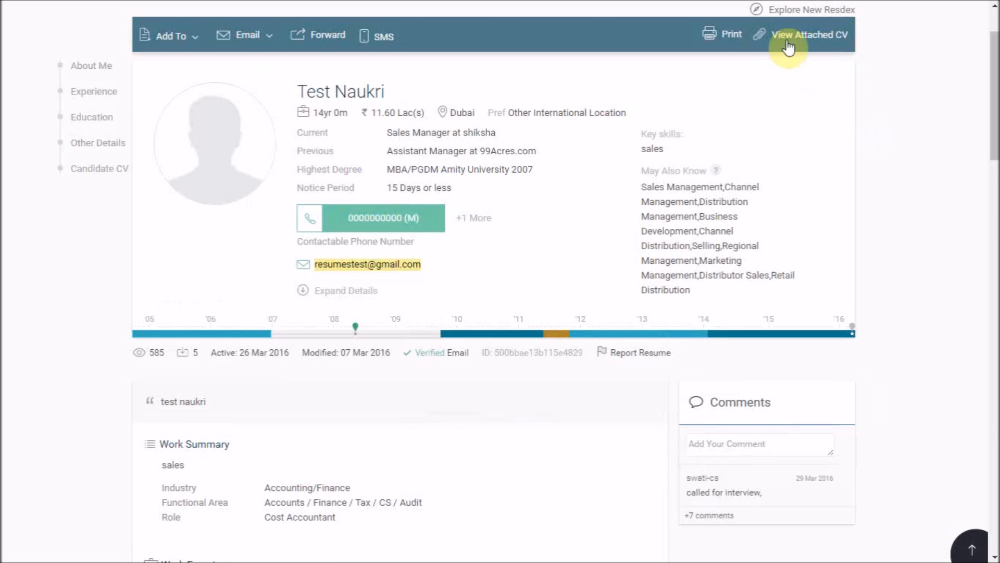
scroll(down, 3)
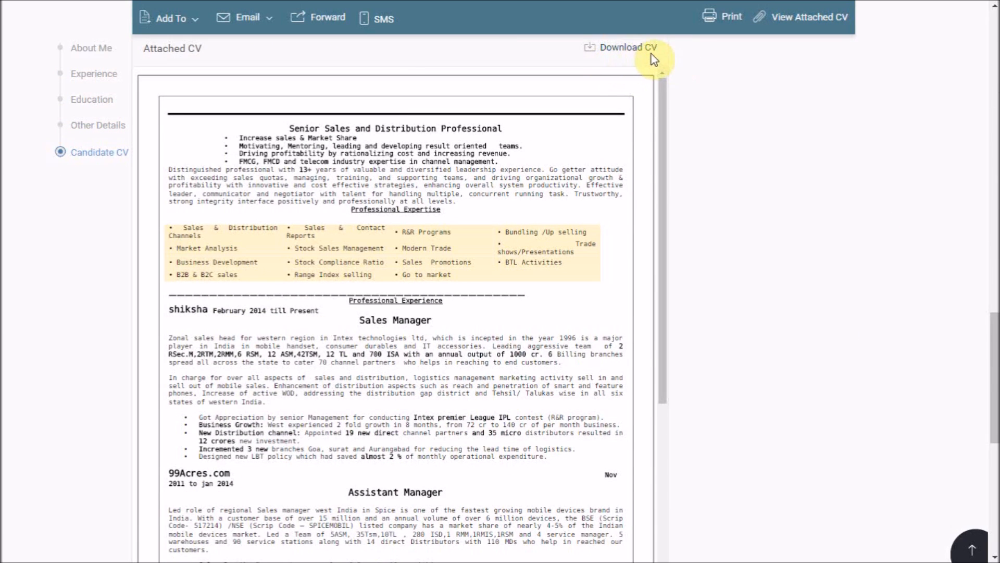
mouse_move(91, 48)
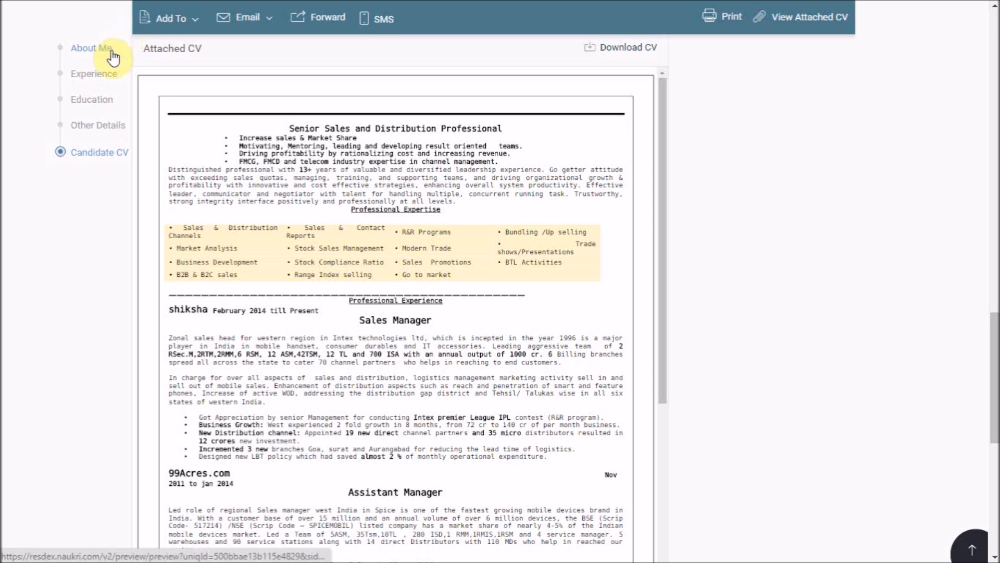
- Jump to the About Me section with work summary, experience and education
click(91, 49)
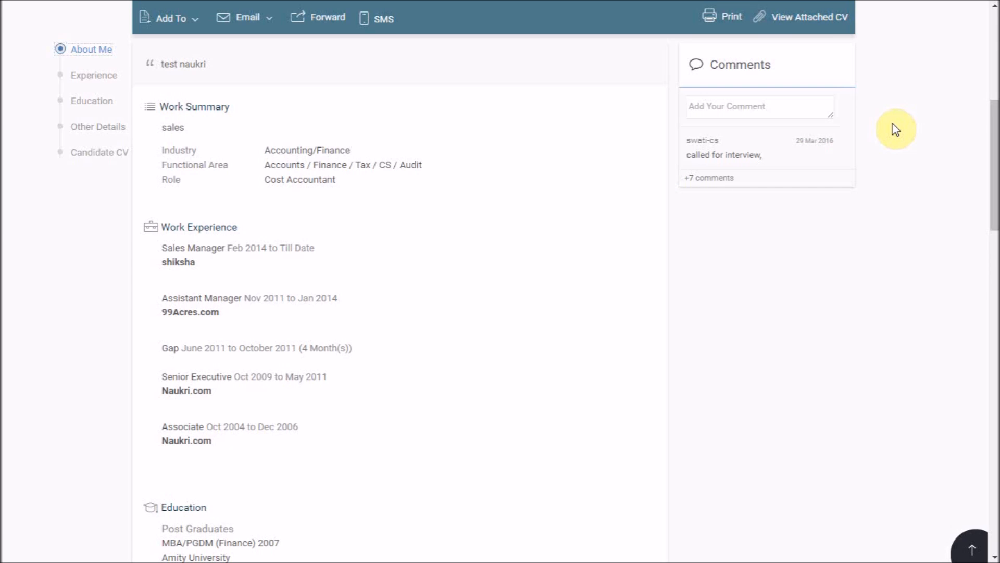
- Open the comment box to show the earlier interview notes, then scroll back to the top
click(759, 106)
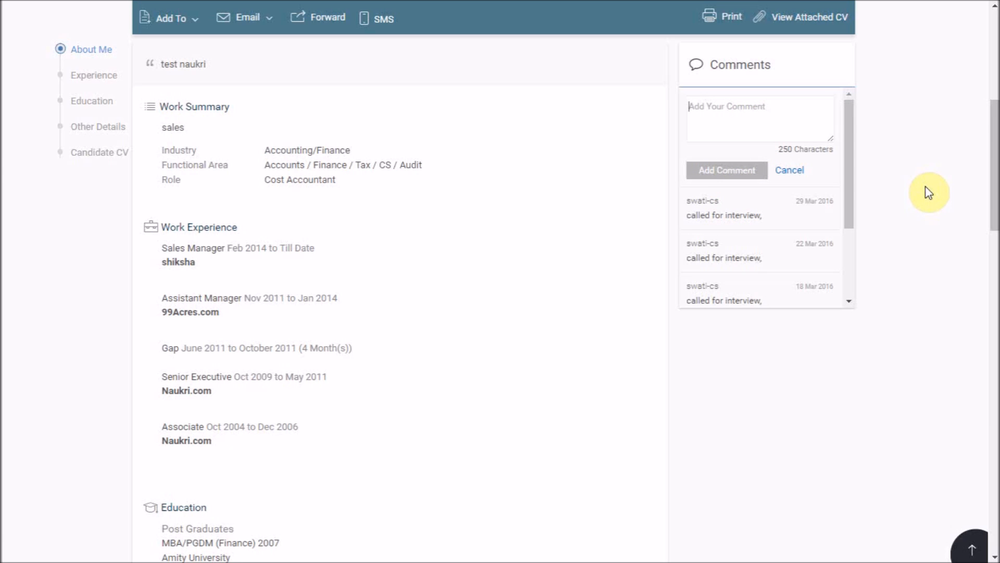
scroll(up, 3)
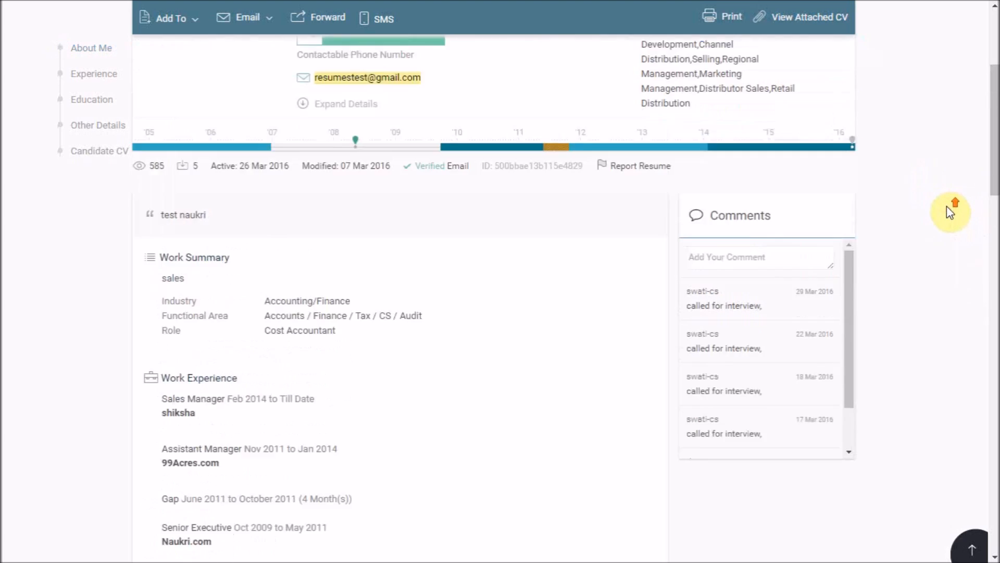
scroll(up, 3)
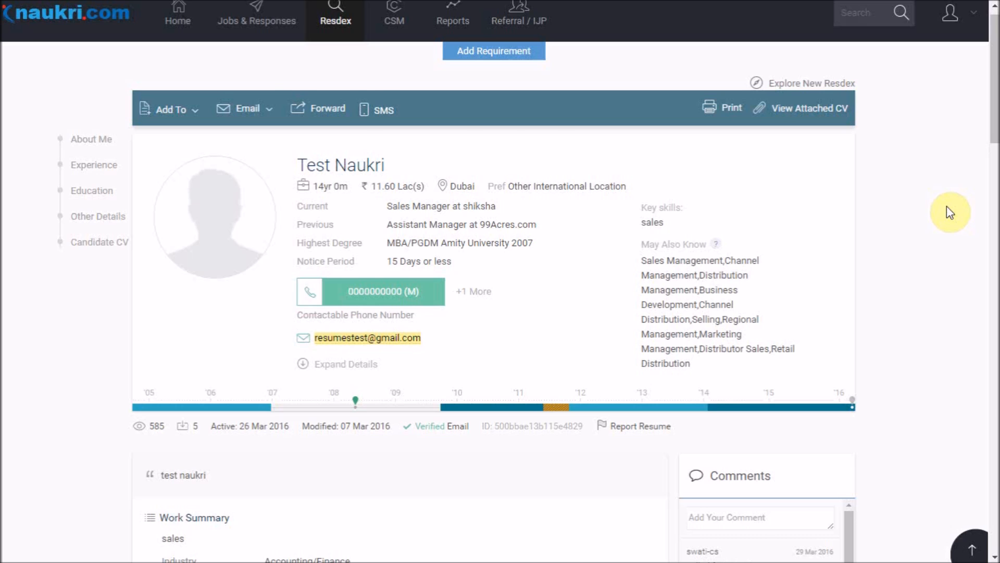
- Go to the recruiter Home dashboard and scroll down to account utilization and contact details
click(177, 16)
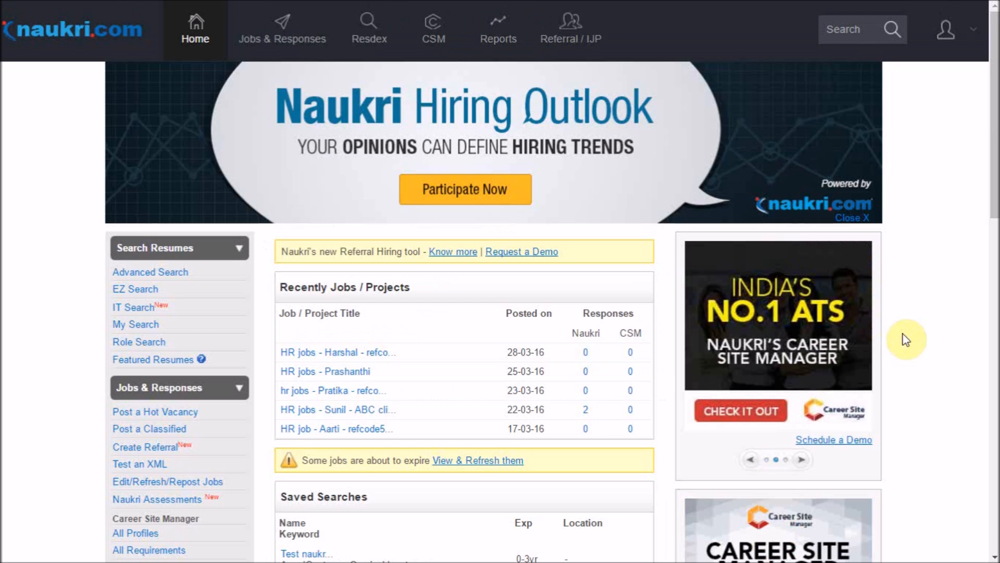
scroll(down, 3)
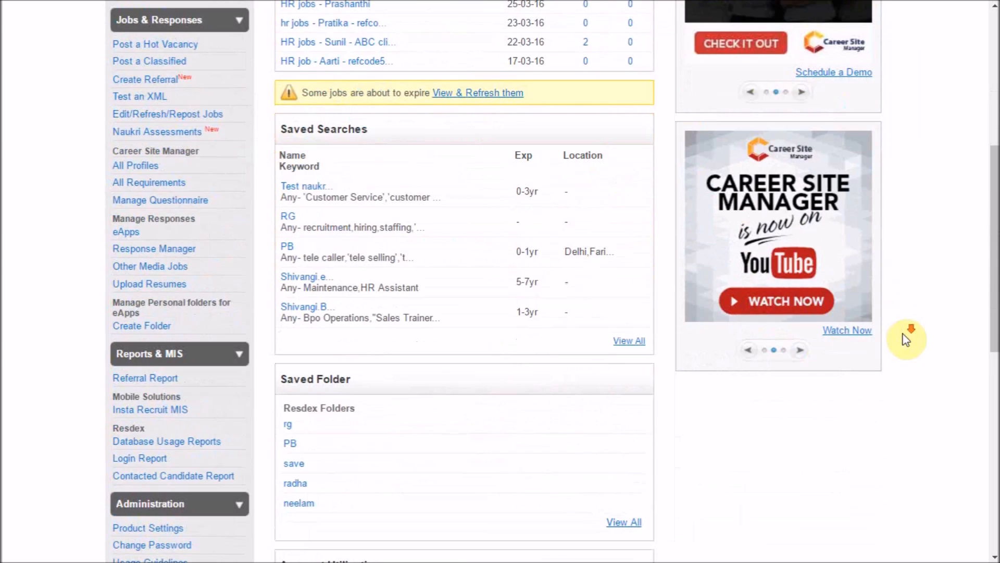
scroll(down, 3)
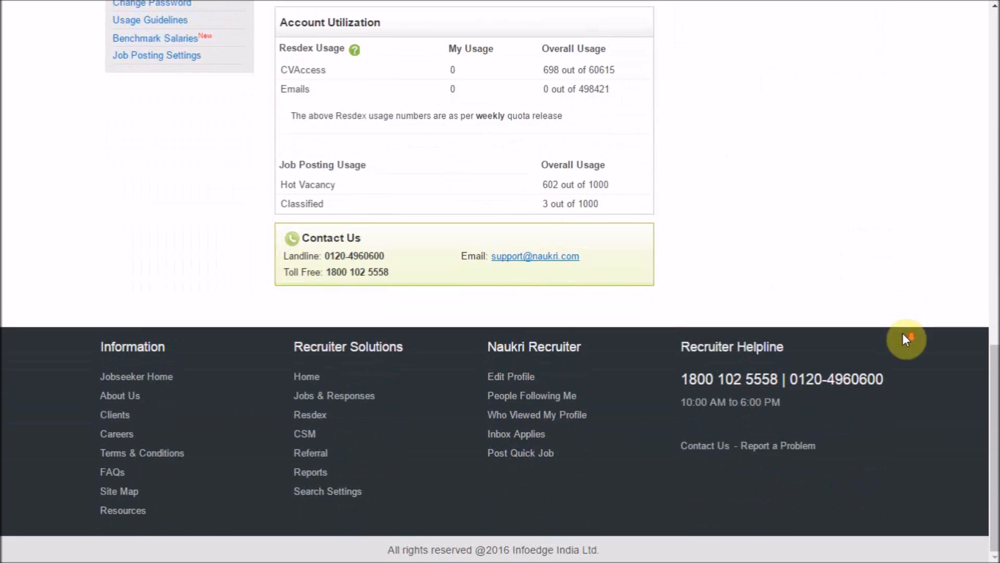